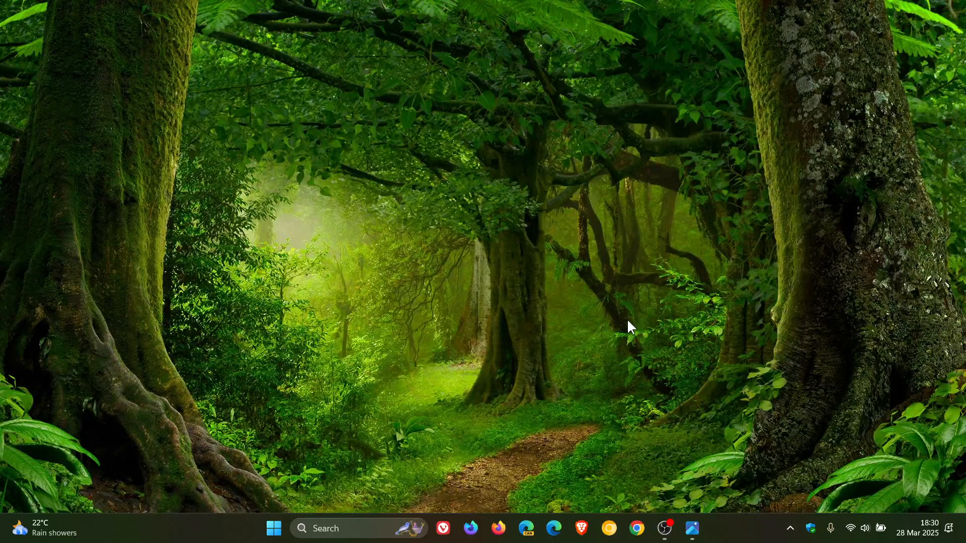
{"action": "mouse_move", "coordinate": [278, 442]}
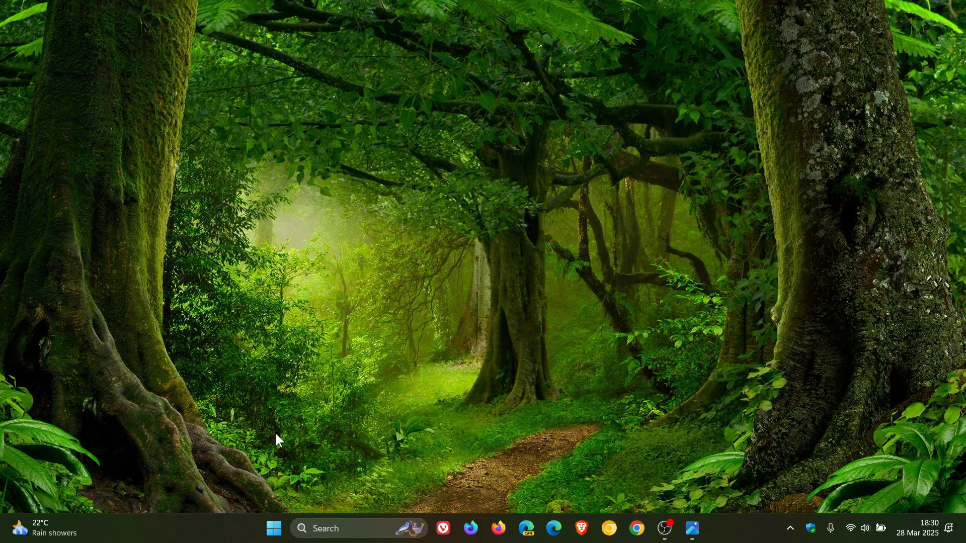
Launch Control Panel from the Start menu, showing all items as large icons.
{"action": "left_click", "coordinate": [273, 529]}
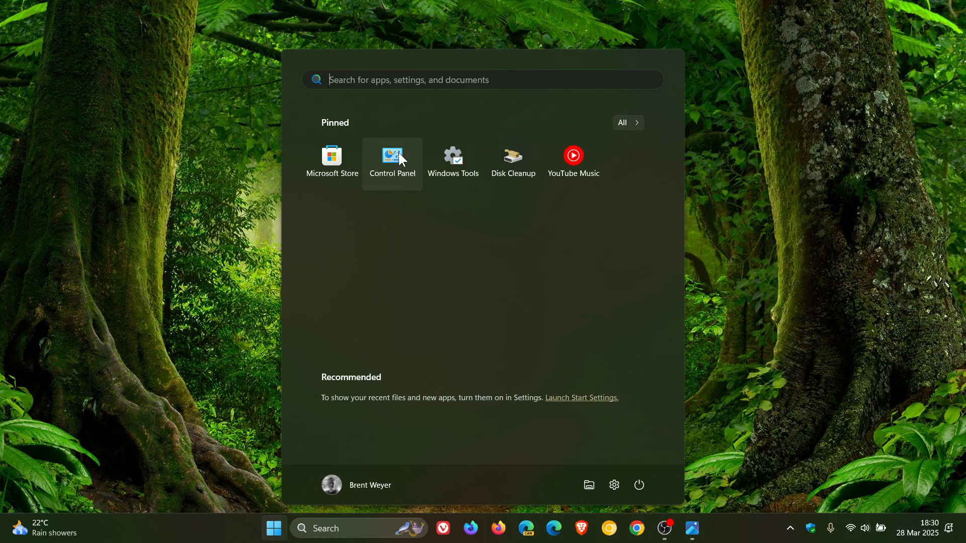
{"action": "left_click", "coordinate": [392, 156]}
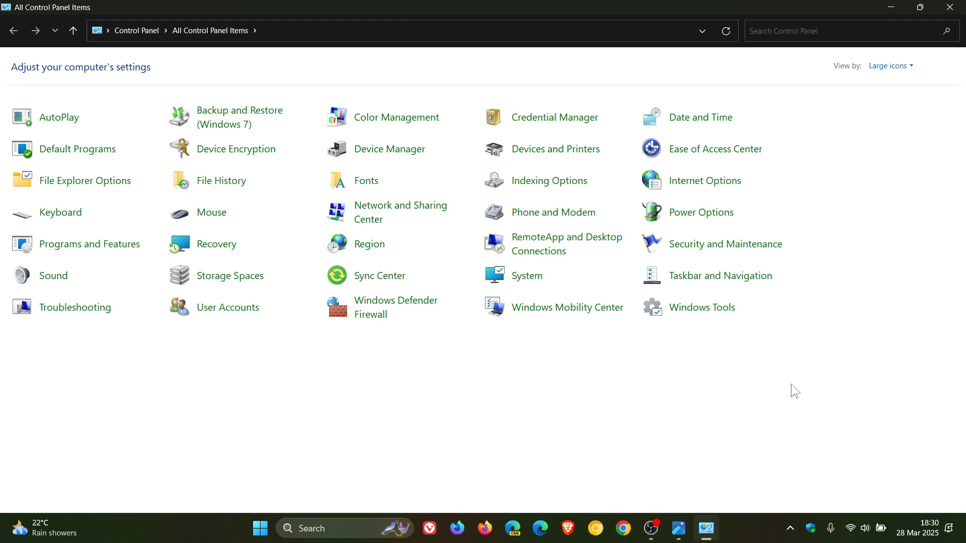
{"action": "mouse_move", "coordinate": [633, 382]}
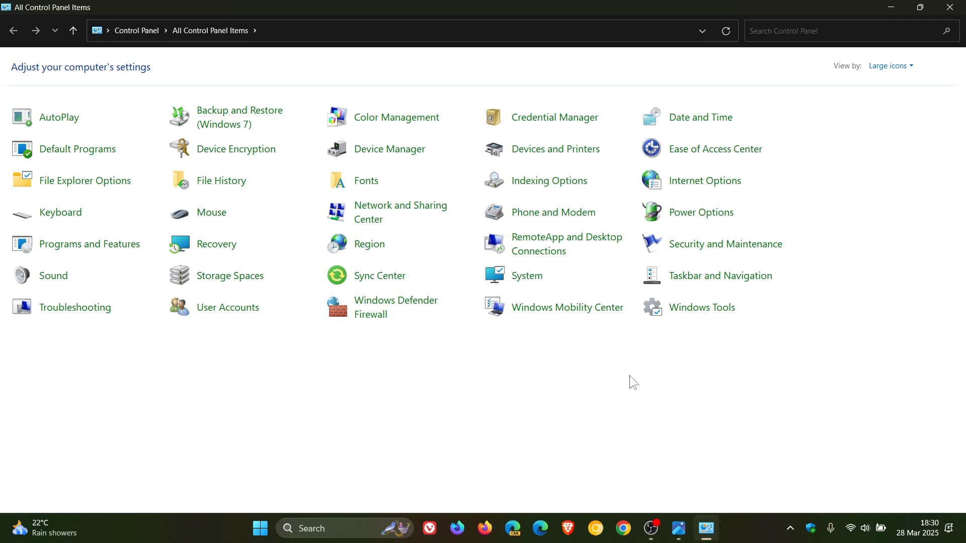
{"action": "mouse_move", "coordinate": [642, 382]}
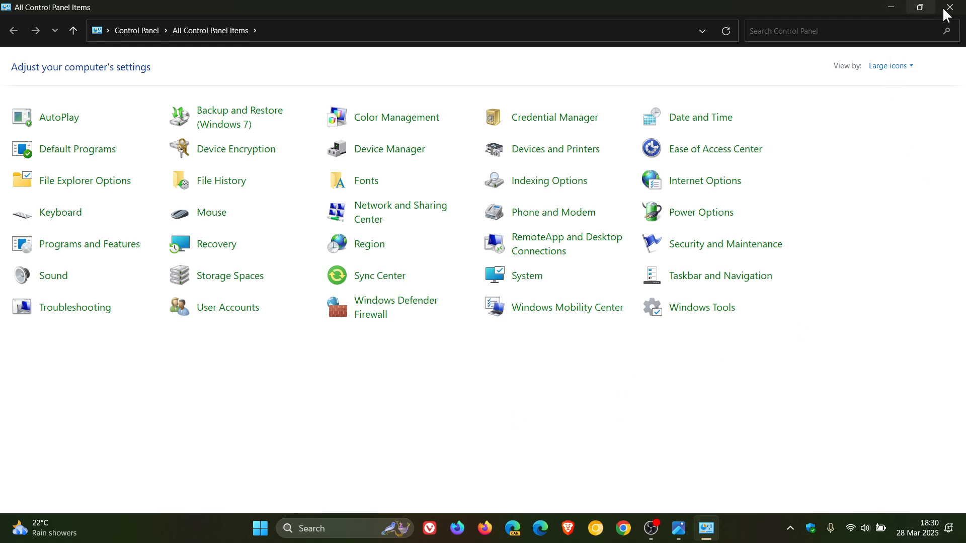
Close Control Panel, returning to the Windows 11 desktop.
{"action": "left_click", "coordinate": [949, 8]}
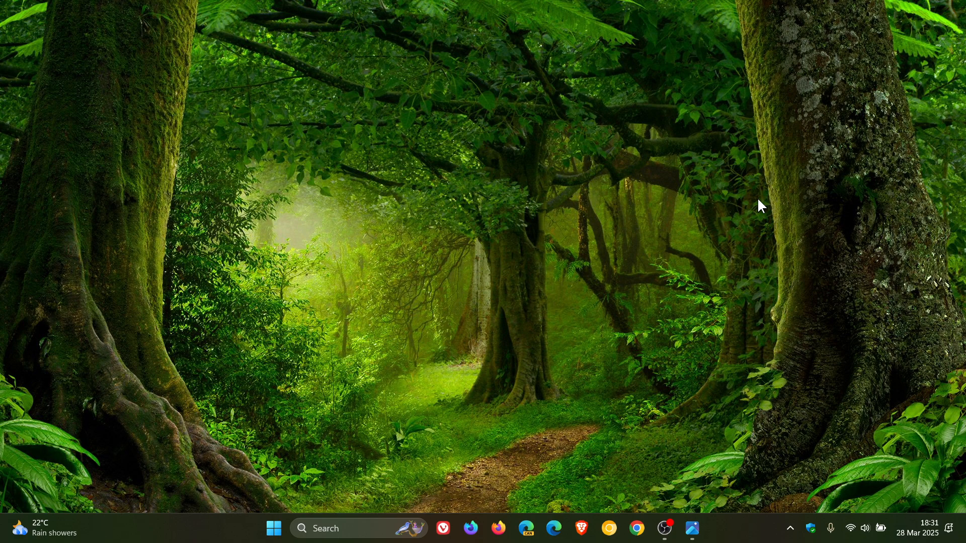
{"action": "mouse_move", "coordinate": [716, 214]}
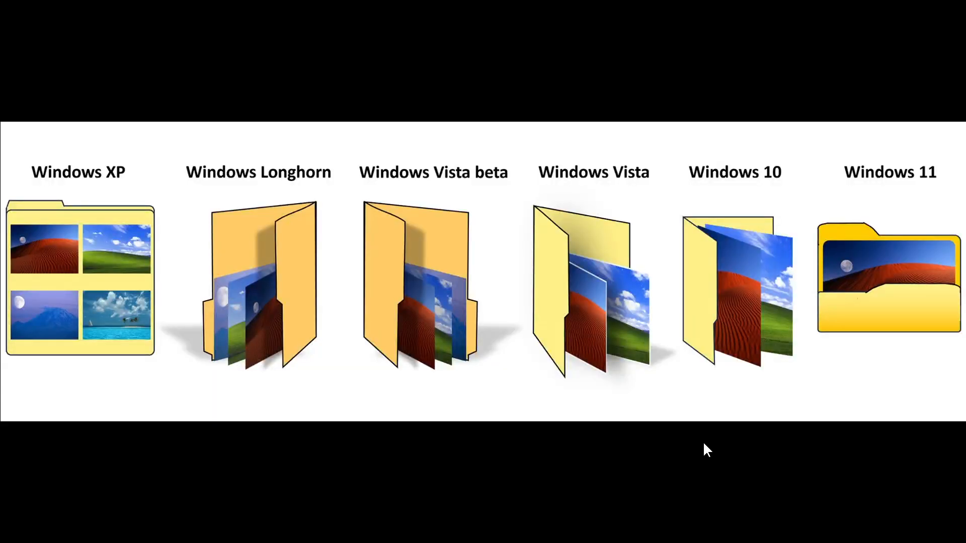
{"action": "mouse_move", "coordinate": [478, 378]}
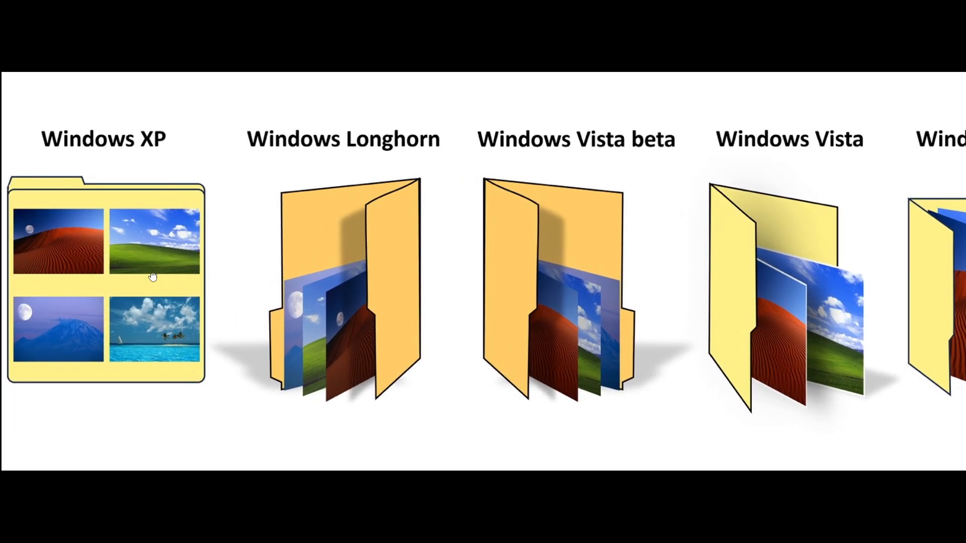
{"action": "mouse_move", "coordinate": [449, 277]}
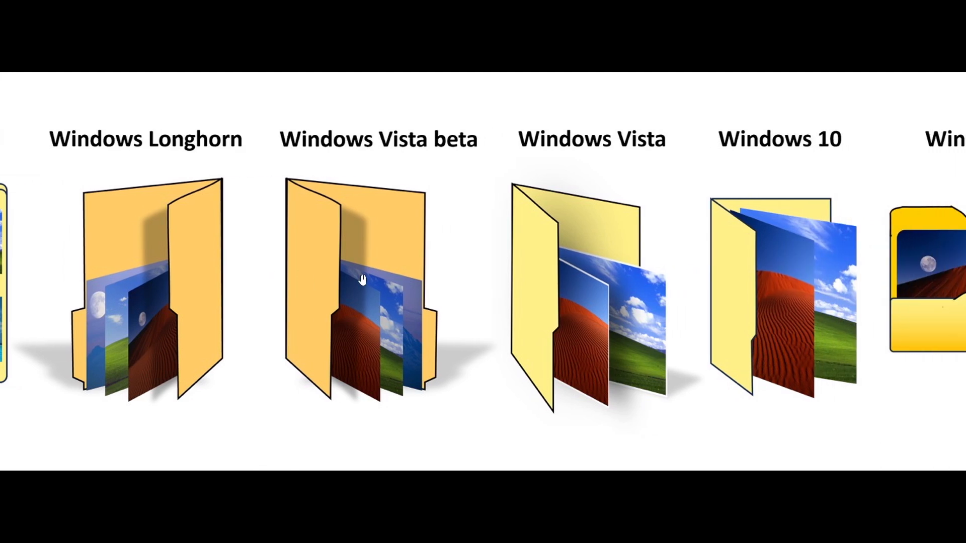
{"action": "mouse_move", "coordinate": [672, 258]}
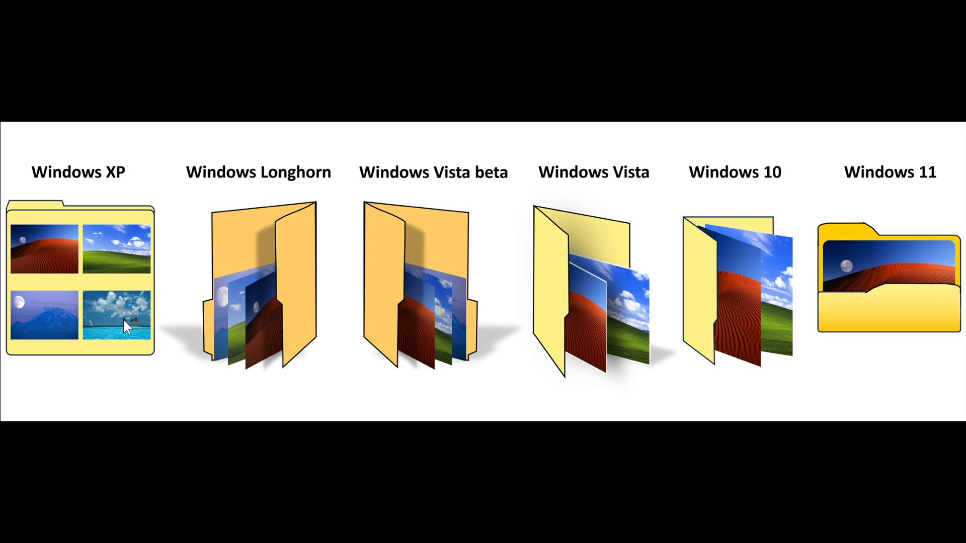
{"action": "mouse_move", "coordinate": [436, 321]}
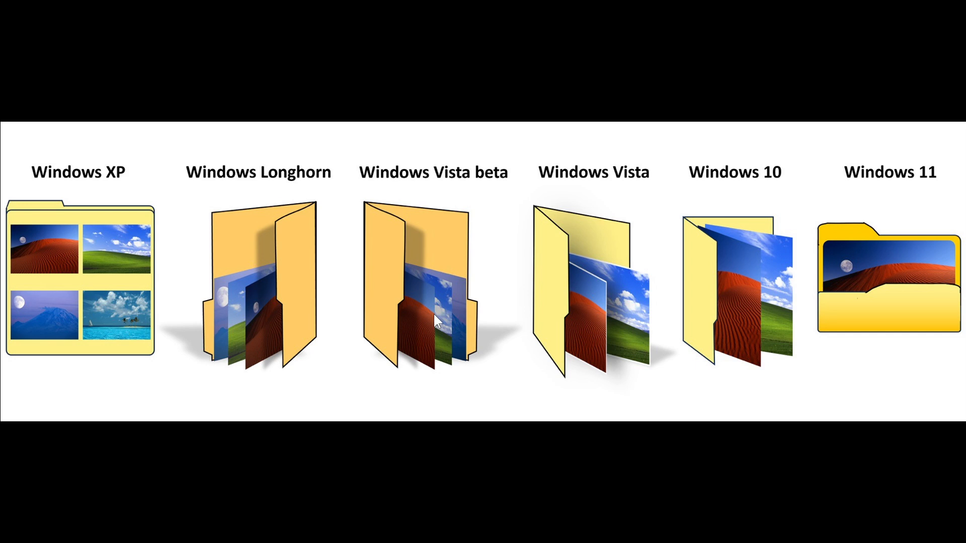
{"action": "mouse_move", "coordinate": [585, 336]}
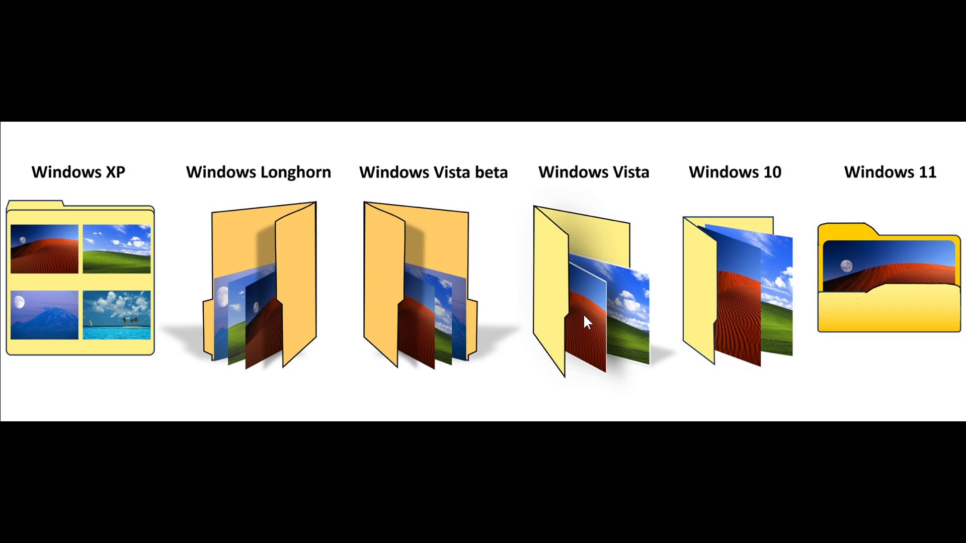
{"action": "mouse_move", "coordinate": [752, 332]}
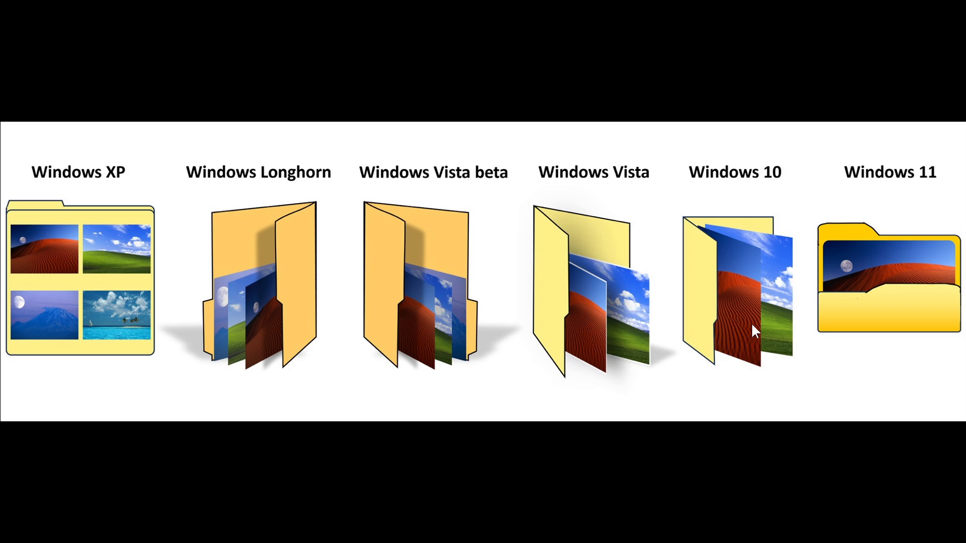
{"action": "mouse_move", "coordinate": [762, 326]}
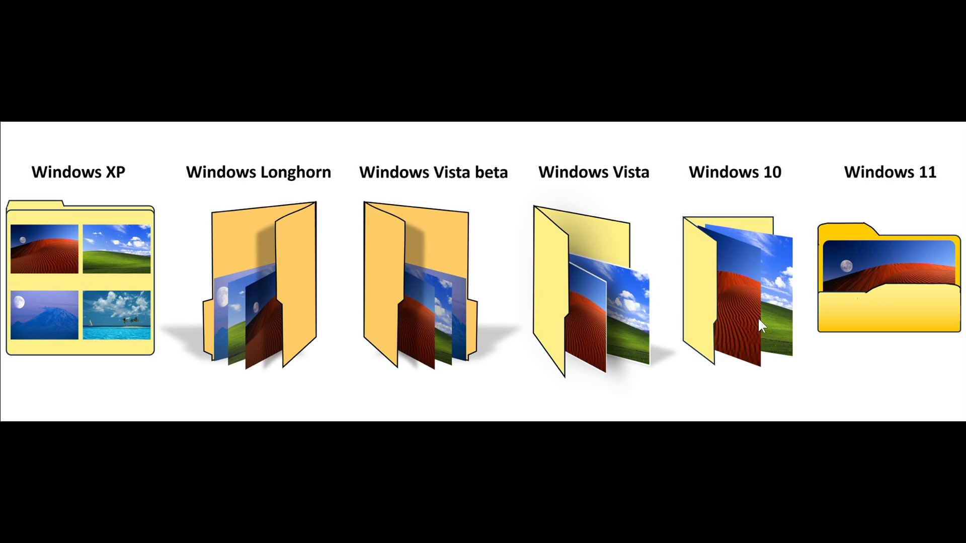
{"action": "mouse_move", "coordinate": [843, 257]}
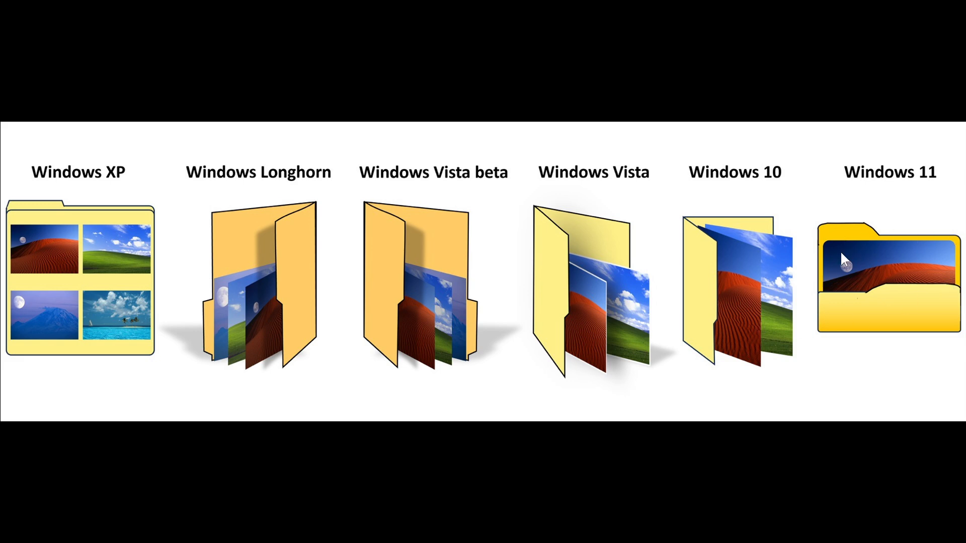
{"action": "mouse_move", "coordinate": [864, 306]}
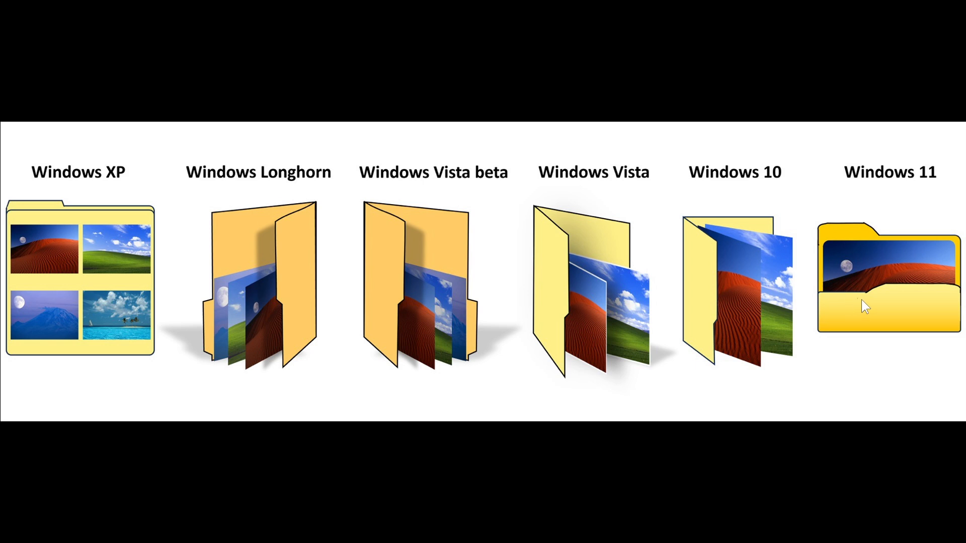
{"action": "mouse_move", "coordinate": [56, 232]}
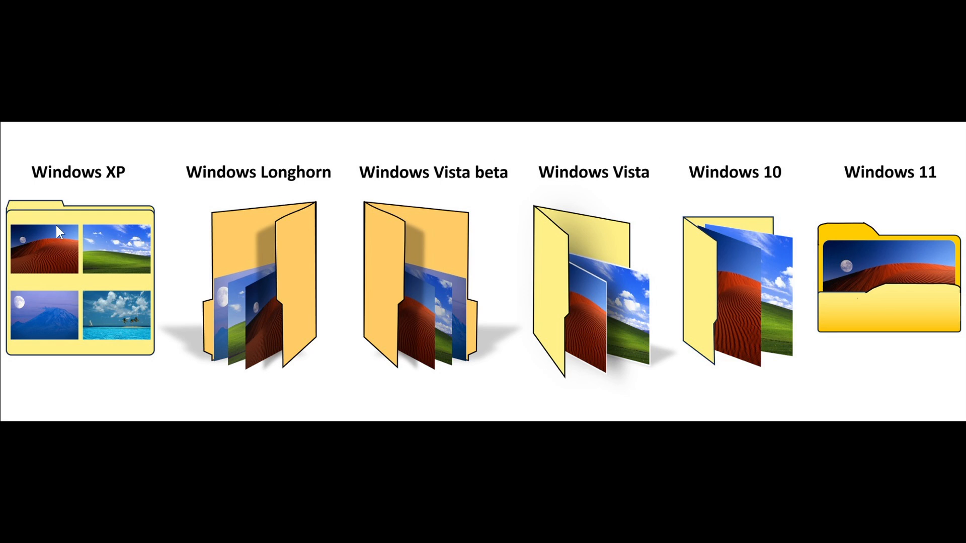
{"action": "mouse_move", "coordinate": [853, 226]}
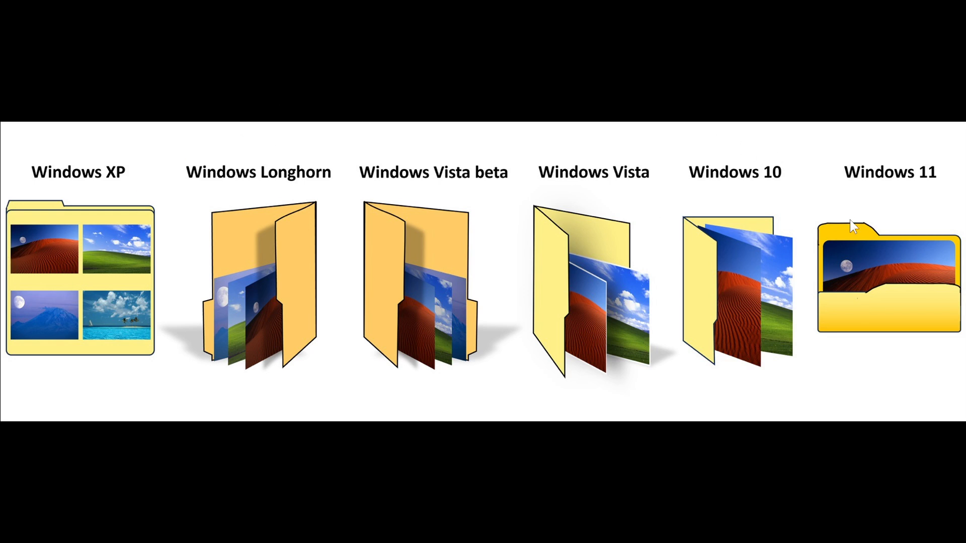
{"action": "mouse_move", "coordinate": [863, 284]}
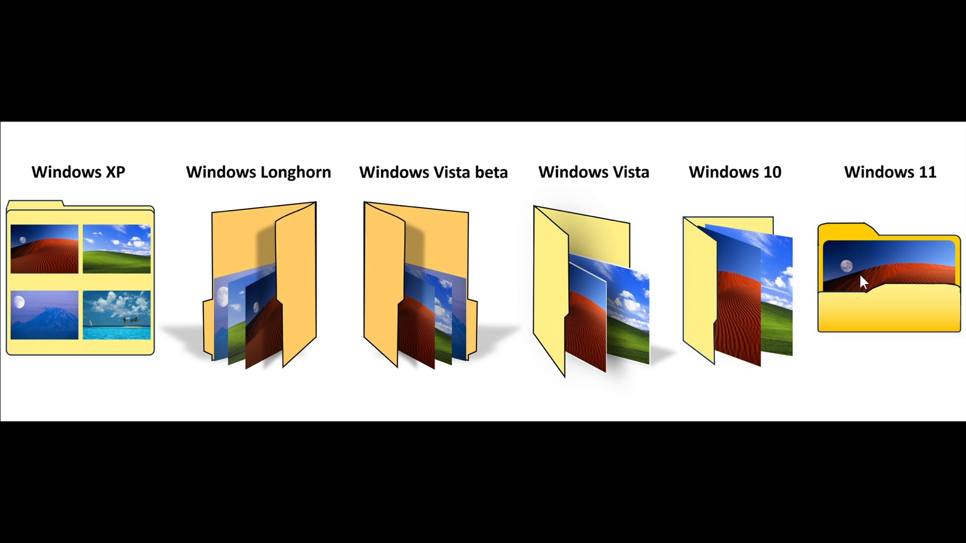
{"action": "mouse_move", "coordinate": [854, 143]}
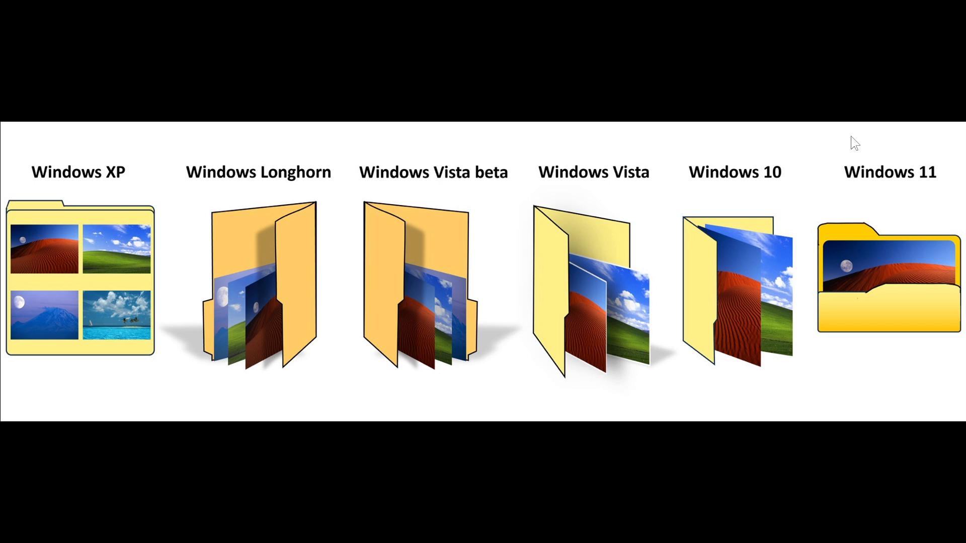
{"action": "mouse_move", "coordinate": [884, 241]}
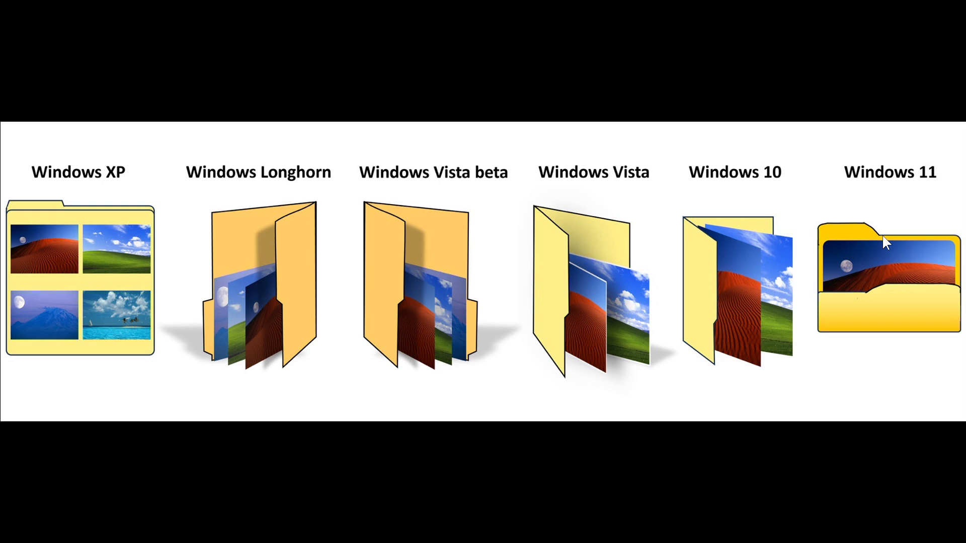
{"action": "mouse_move", "coordinate": [521, 105]}
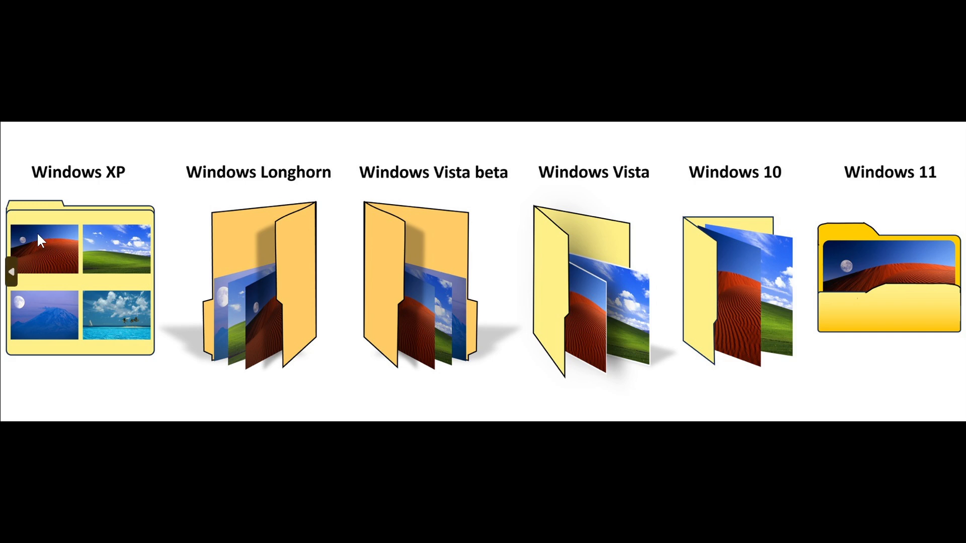
{"action": "mouse_move", "coordinate": [792, 449]}
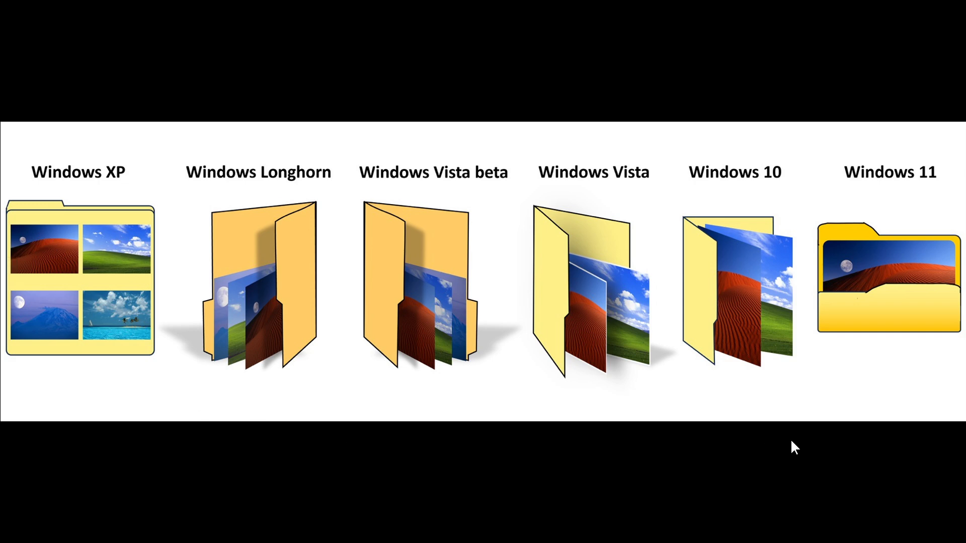
{"action": "mouse_move", "coordinate": [926, 282]}
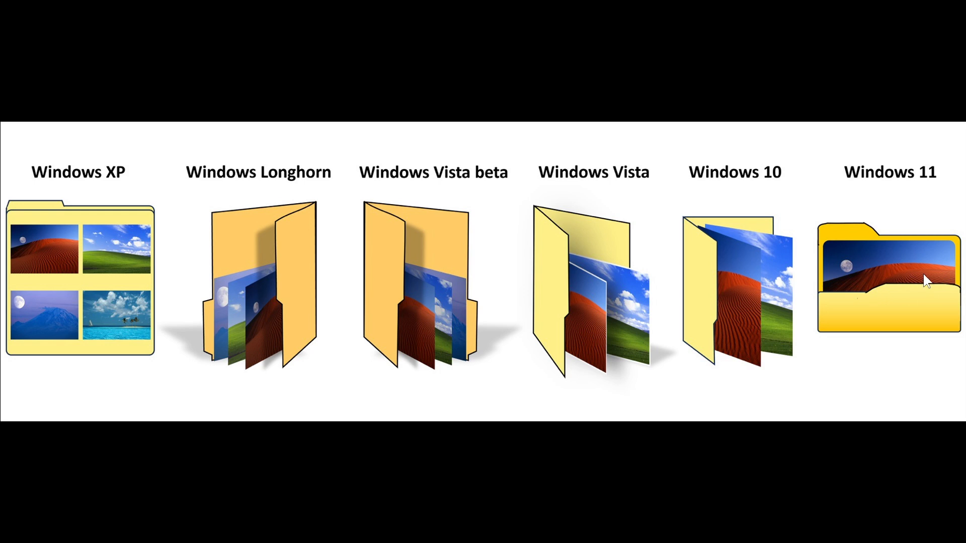
{"action": "mouse_move", "coordinate": [948, 245]}
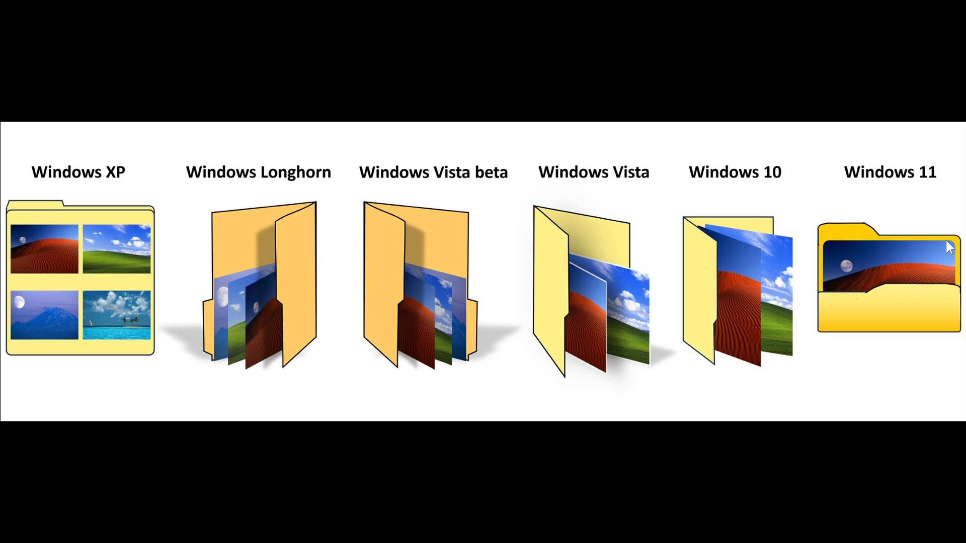
{"action": "mouse_move", "coordinate": [938, 285]}
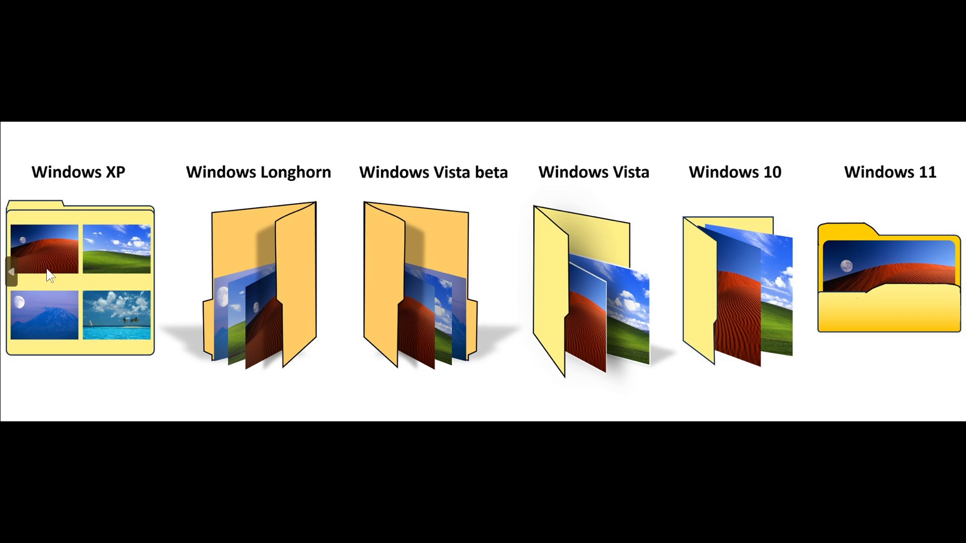
{"action": "mouse_move", "coordinate": [98, 300]}
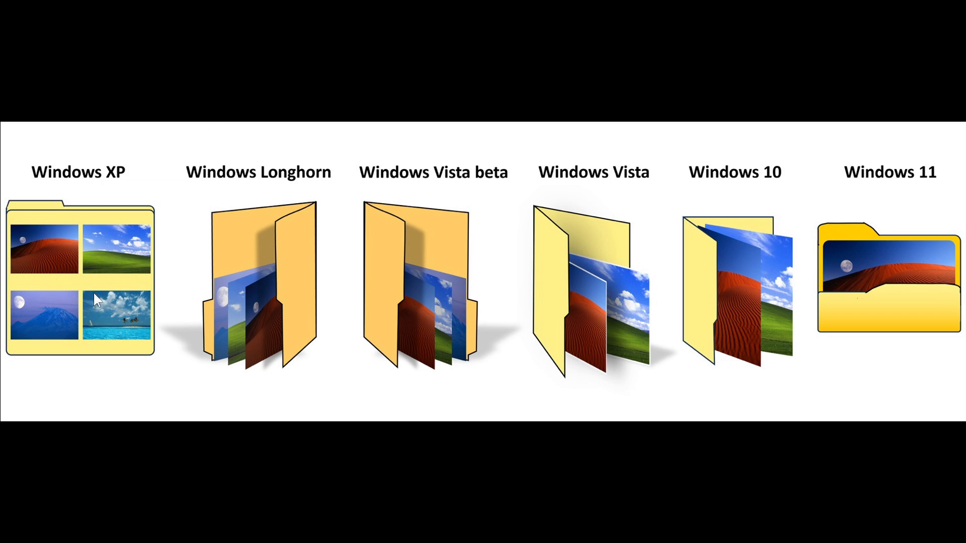
{"action": "mouse_move", "coordinate": [140, 280]}
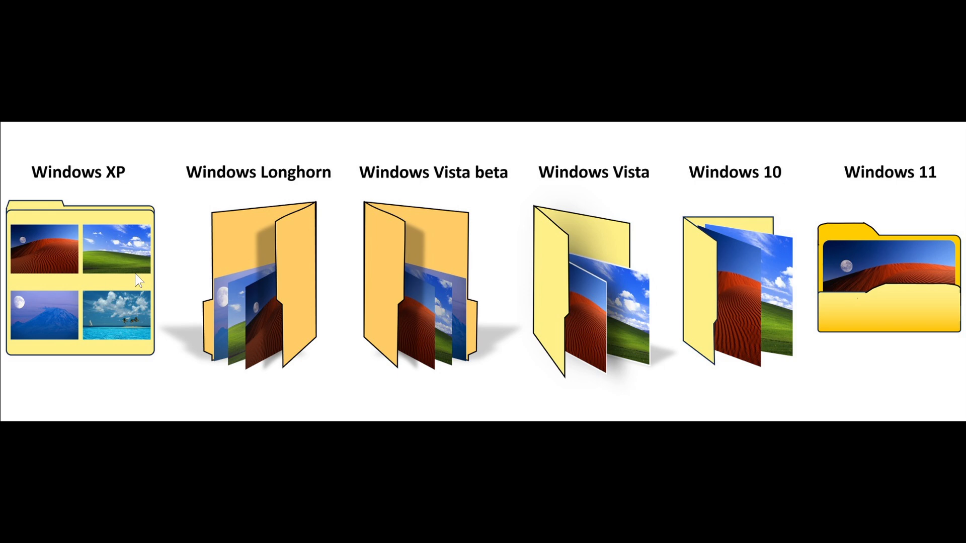
{"action": "mouse_move", "coordinate": [883, 281]}
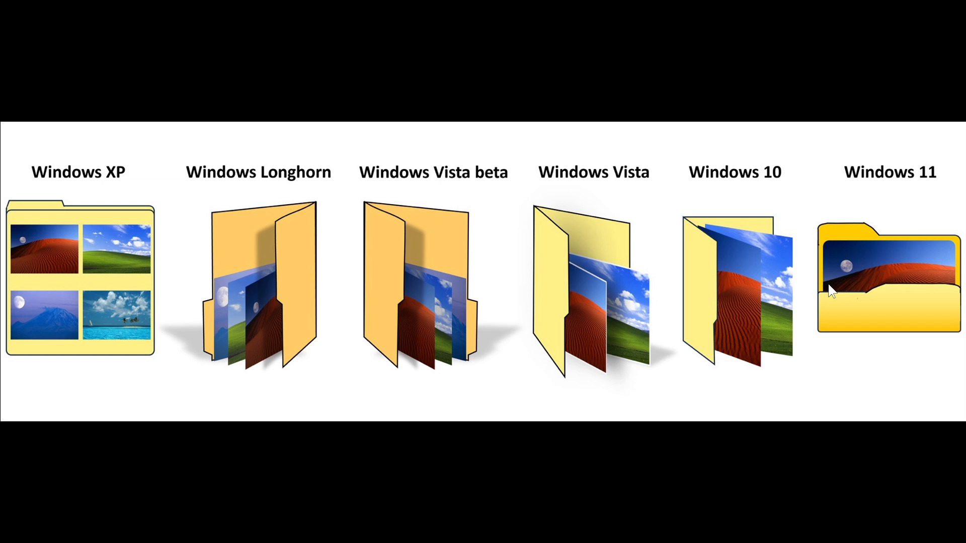
{"action": "mouse_move", "coordinate": [869, 278]}
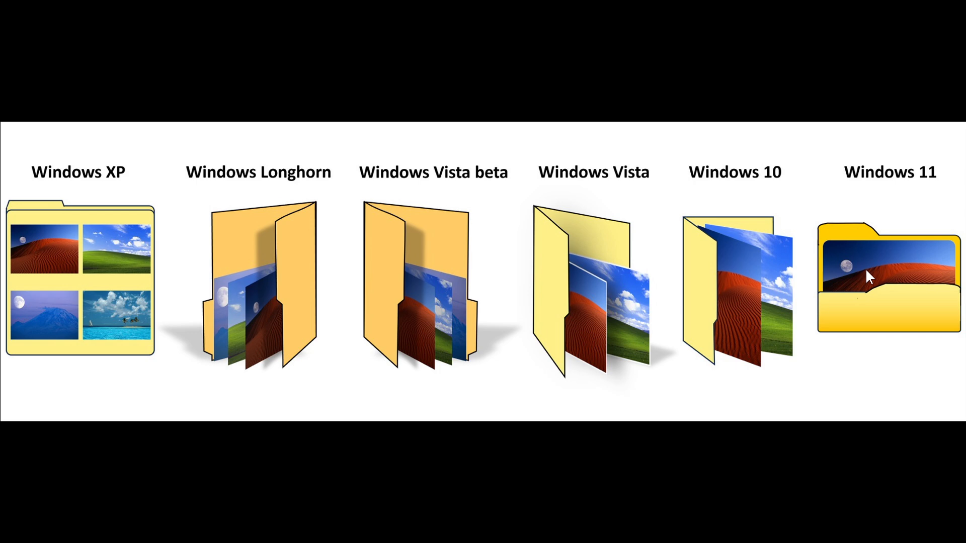
{"action": "mouse_move", "coordinate": [507, 161]}
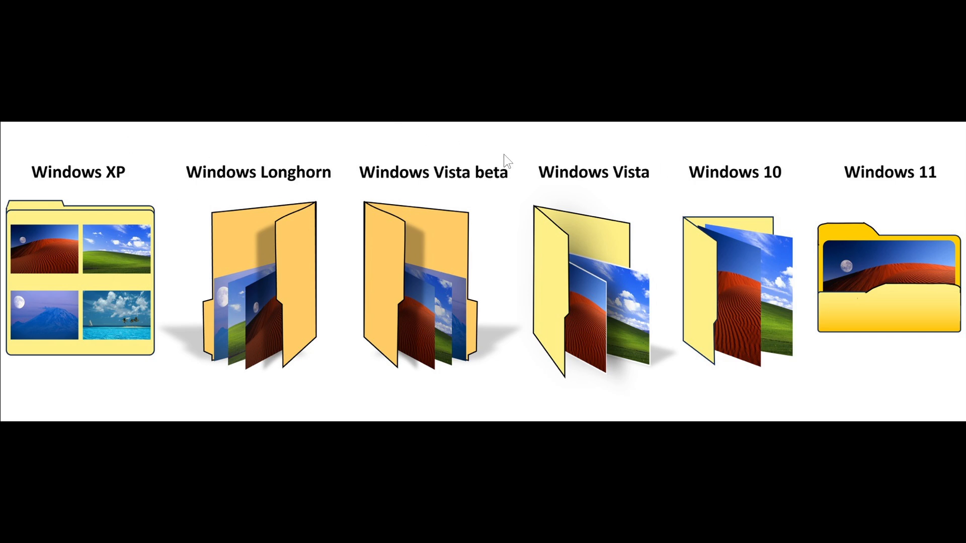
{"action": "mouse_move", "coordinate": [895, 282]}
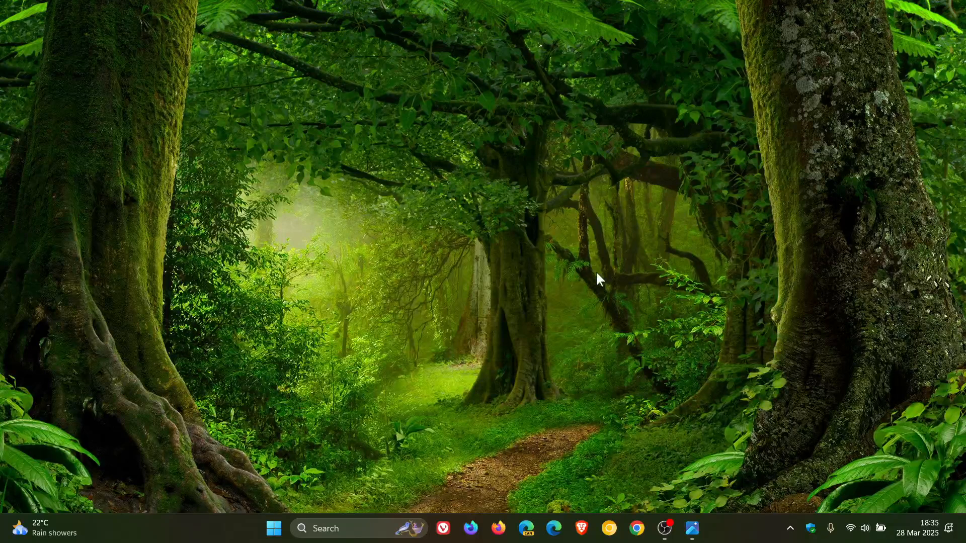
{"action": "mouse_move", "coordinate": [605, 282]}
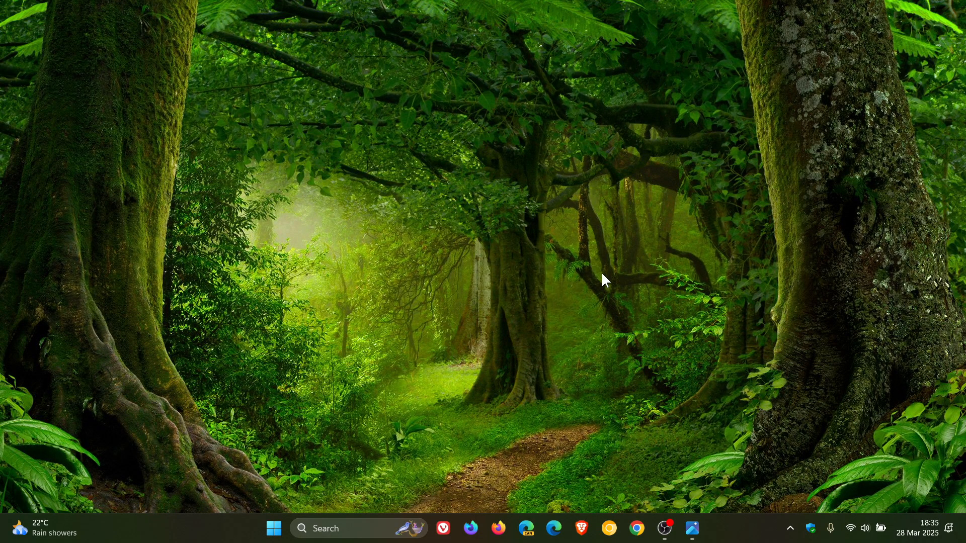
{"action": "mouse_move", "coordinate": [607, 274]}
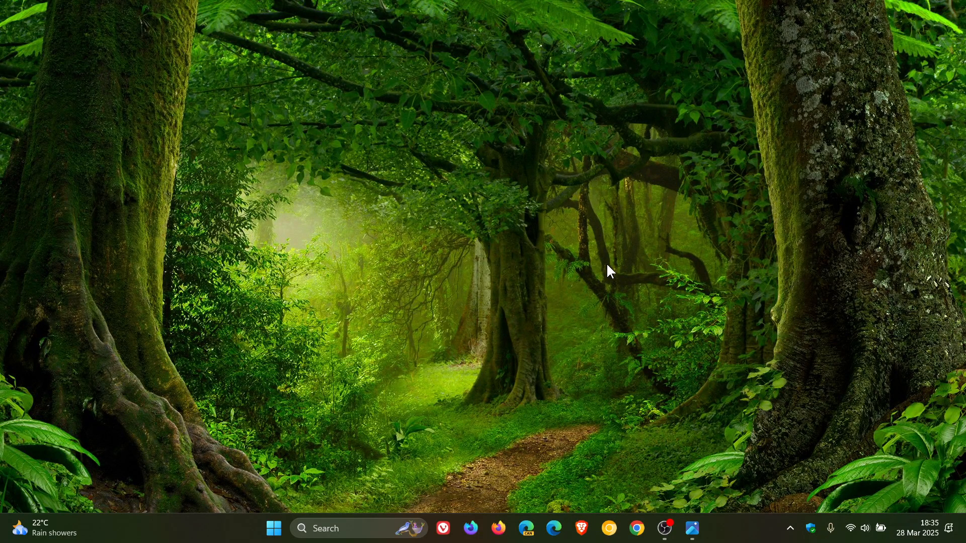
{"action": "mouse_move", "coordinate": [65, 522]}
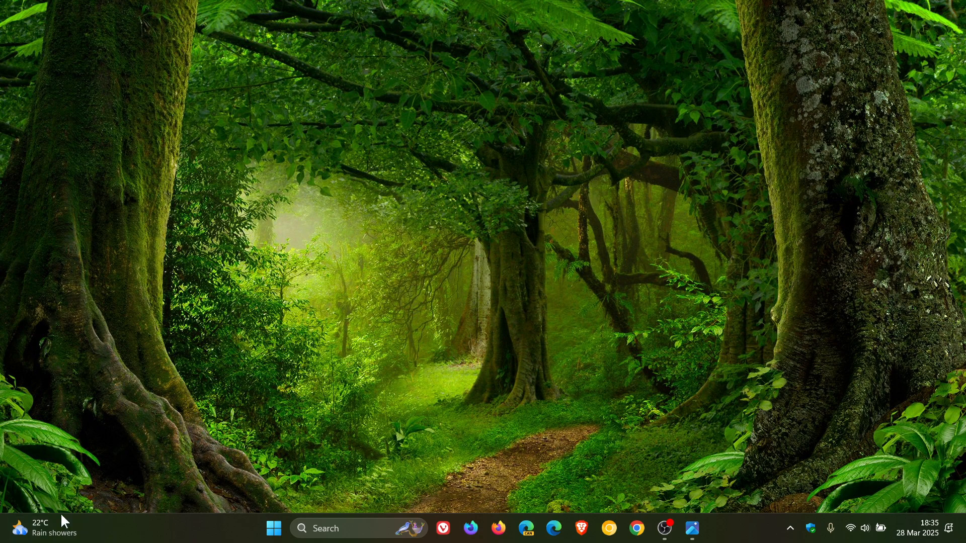
{"action": "mouse_move", "coordinate": [486, 324]}
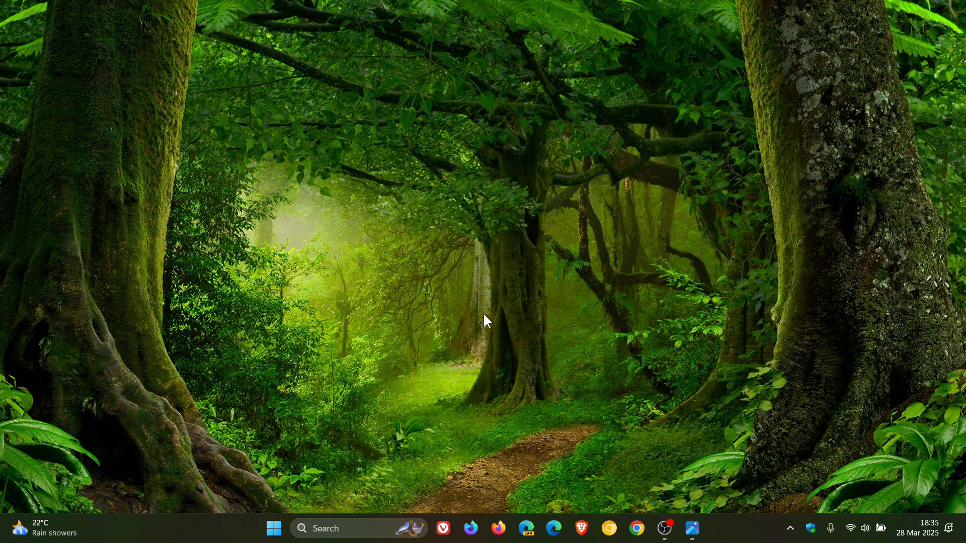
{"action": "mouse_move", "coordinate": [252, 450]}
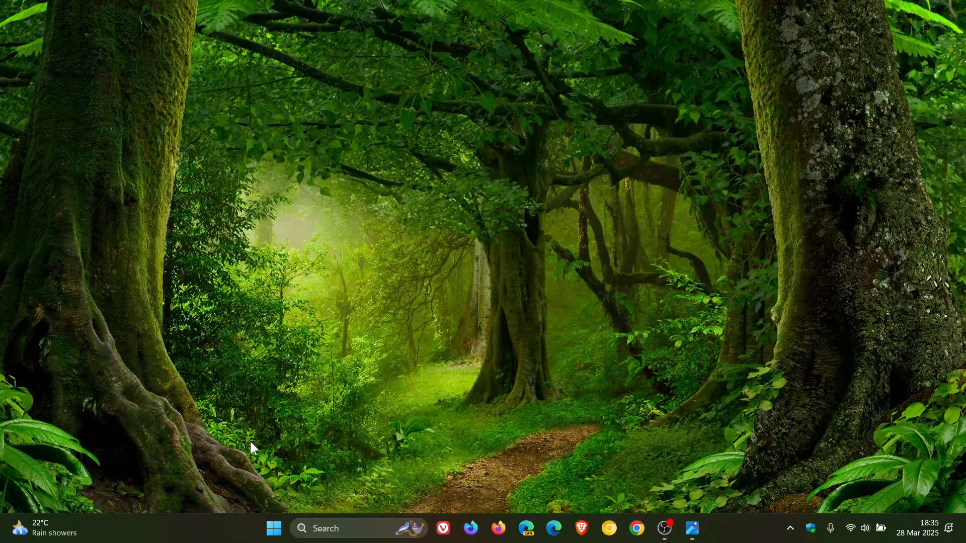
{"action": "left_click", "coordinate": [273, 528]}
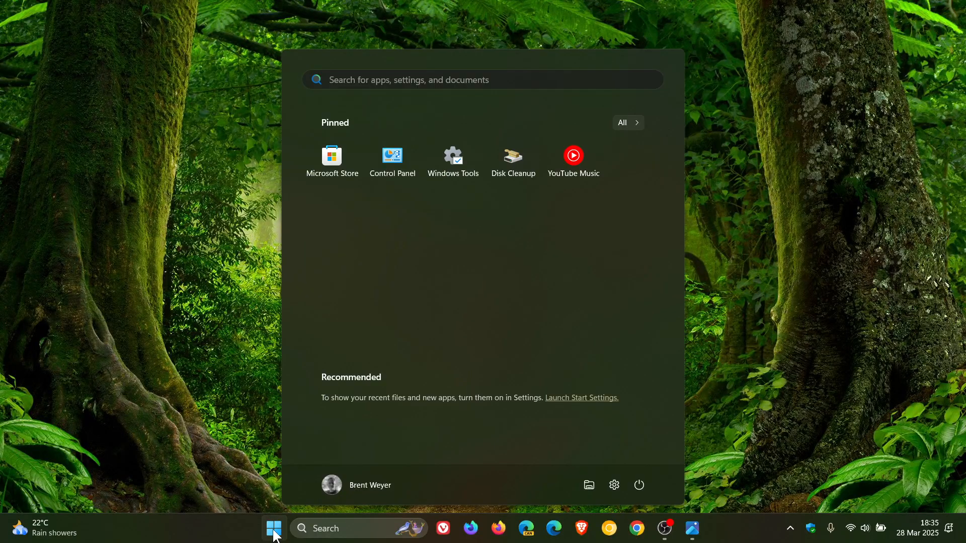
{"action": "left_click", "coordinate": [274, 528]}
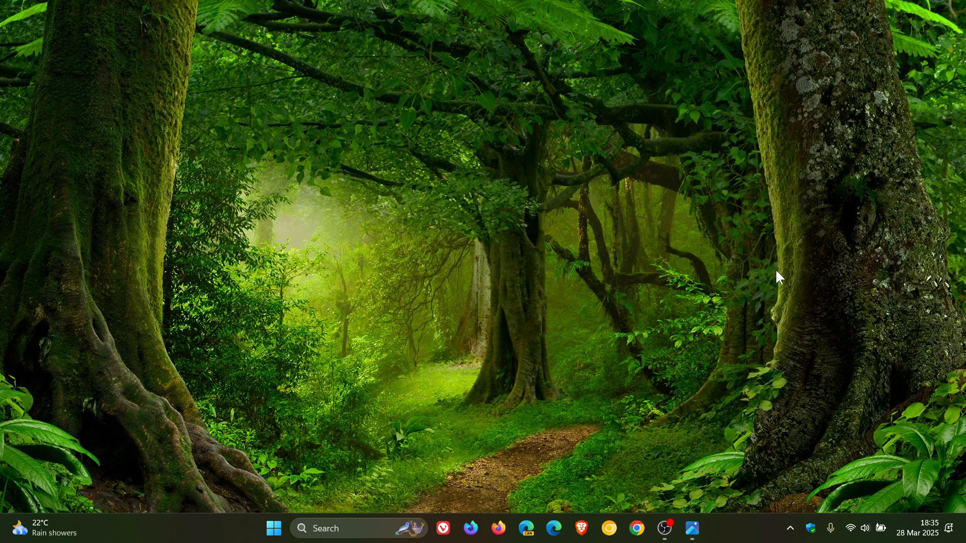
{"action": "mouse_move", "coordinate": [318, 484]}
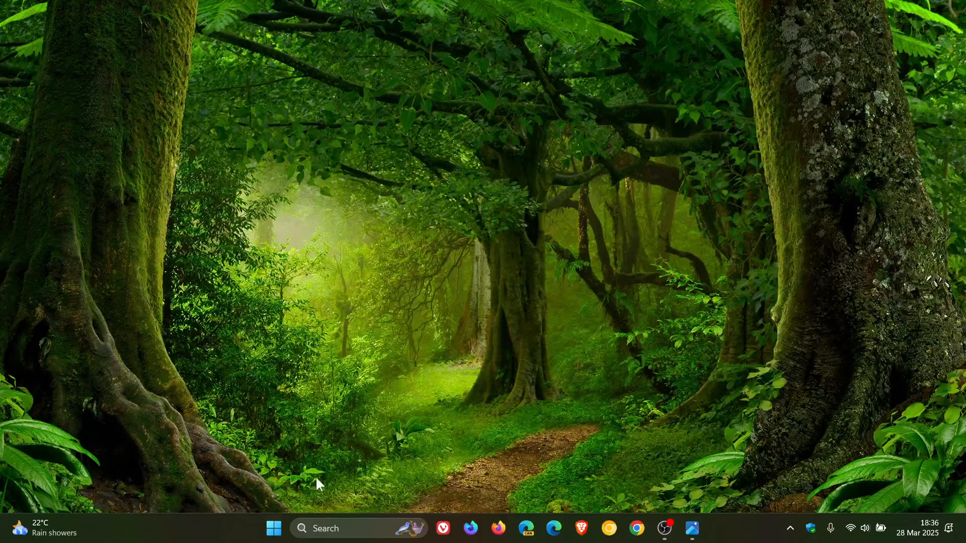
{"action": "mouse_move", "coordinate": [590, 368]}
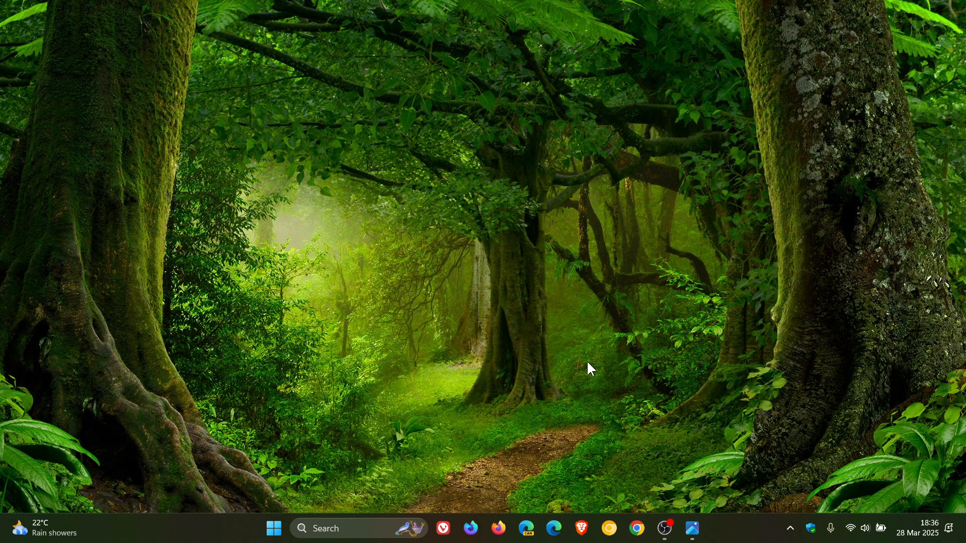
{"action": "mouse_move", "coordinate": [693, 529]}
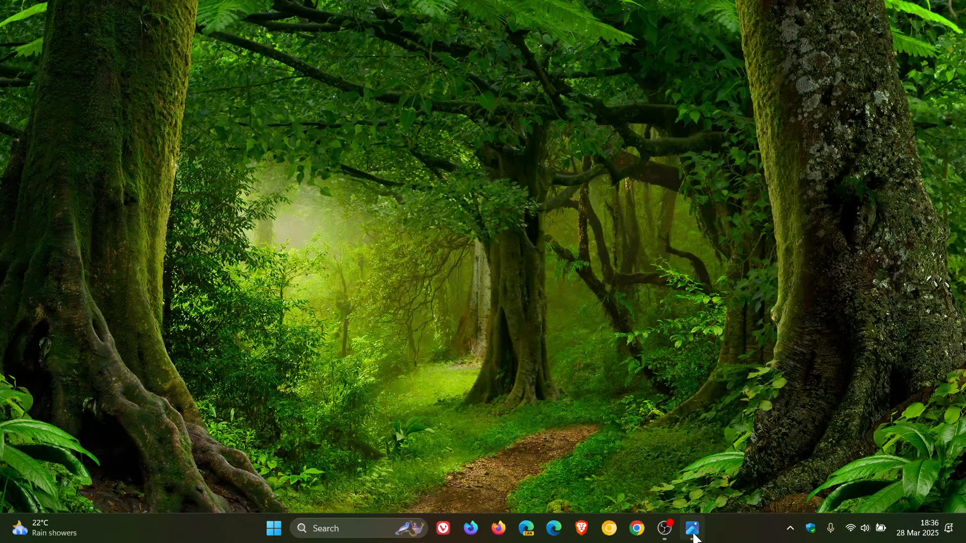
{"action": "left_click", "coordinate": [700, 529]}
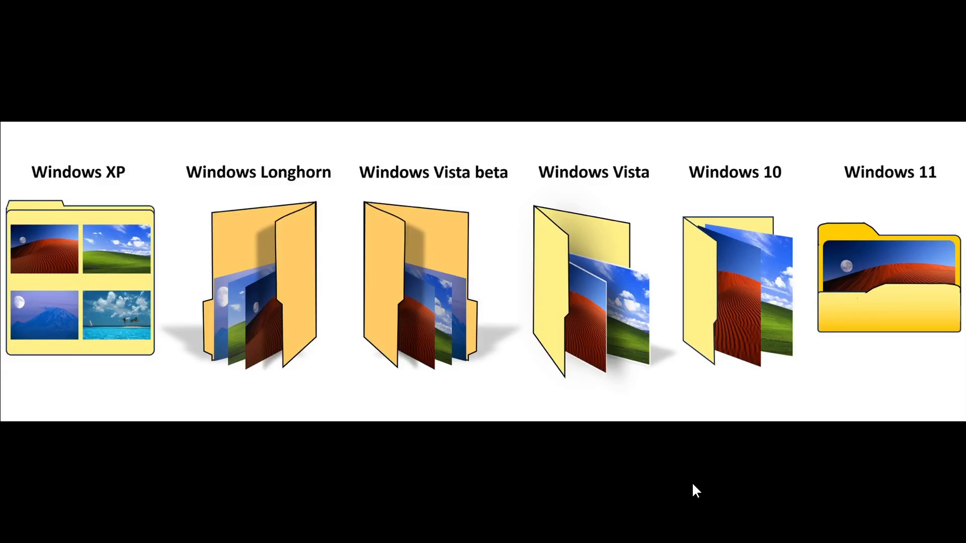
{"action": "mouse_move", "coordinate": [767, 128]}
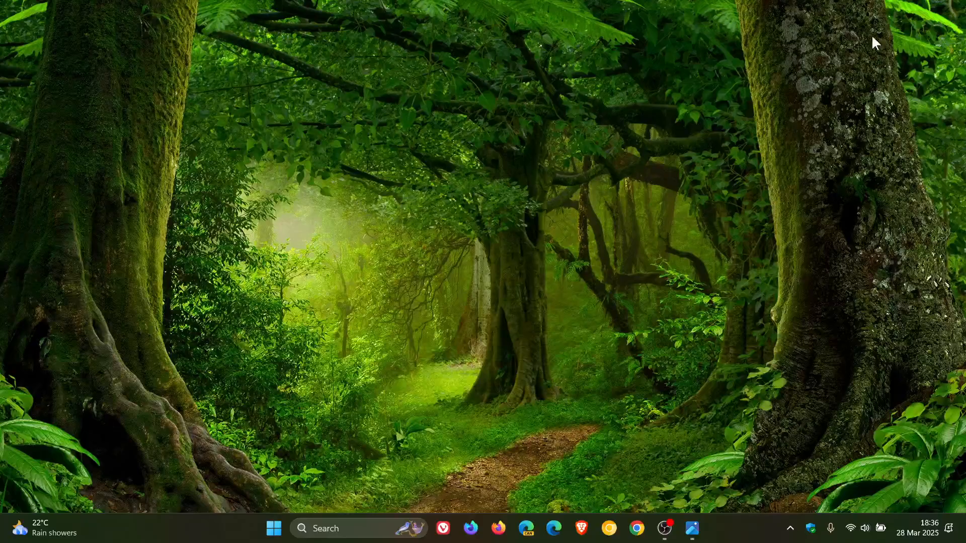
{"action": "mouse_move", "coordinate": [601, 229]}
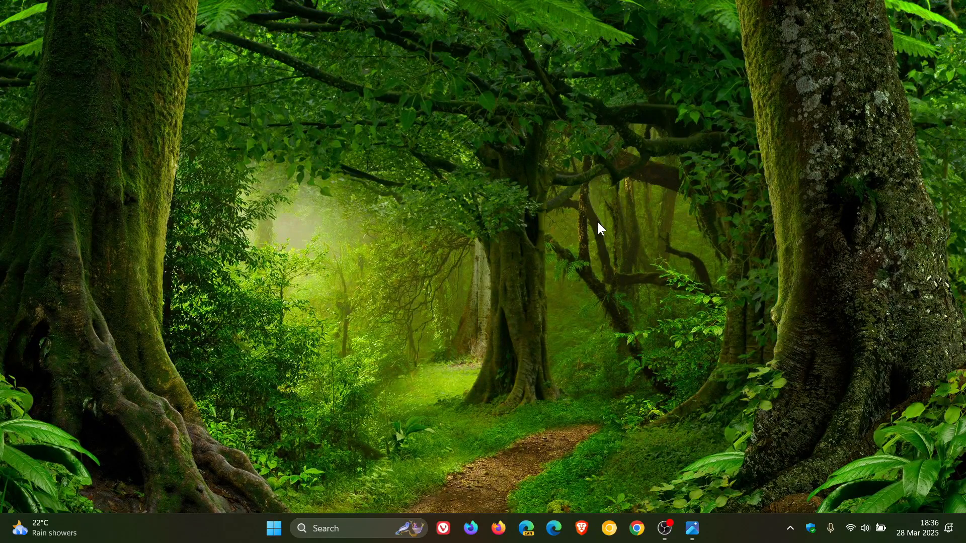